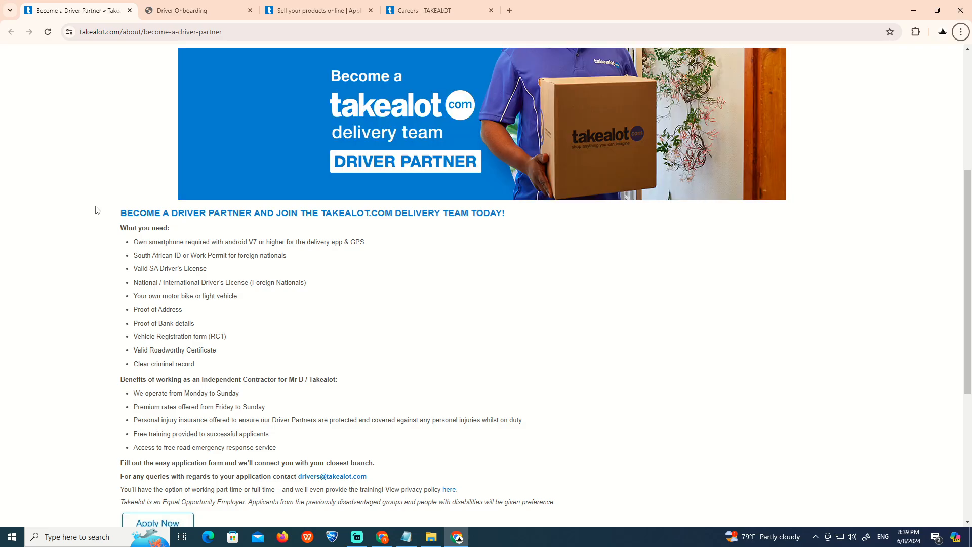
{"action": "mouse_move", "coordinate": [102, 227]}
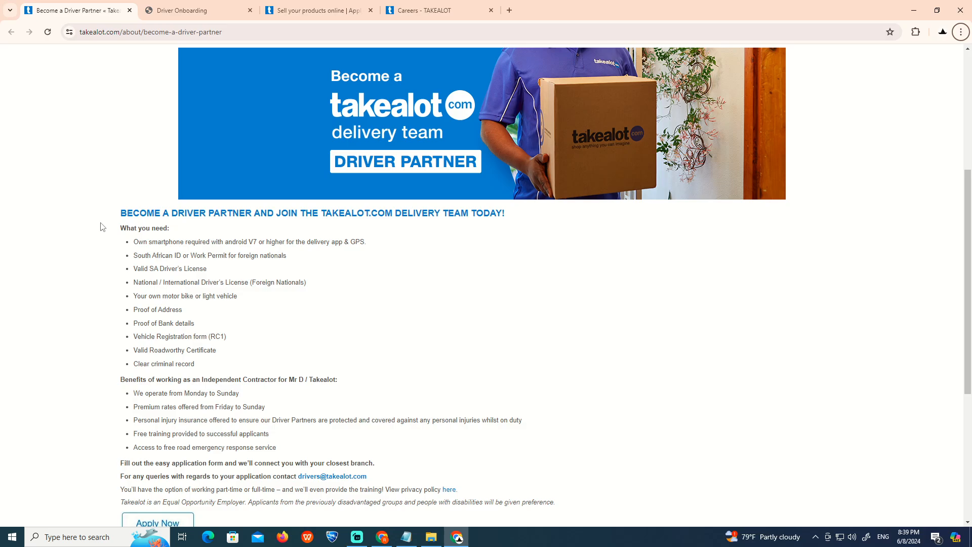
Review driver partner requirements and benefits, then open the MrD driver application asking for a mobile number.
{"action": "scroll", "scroll_direction": "down", "scroll_amount": 3}
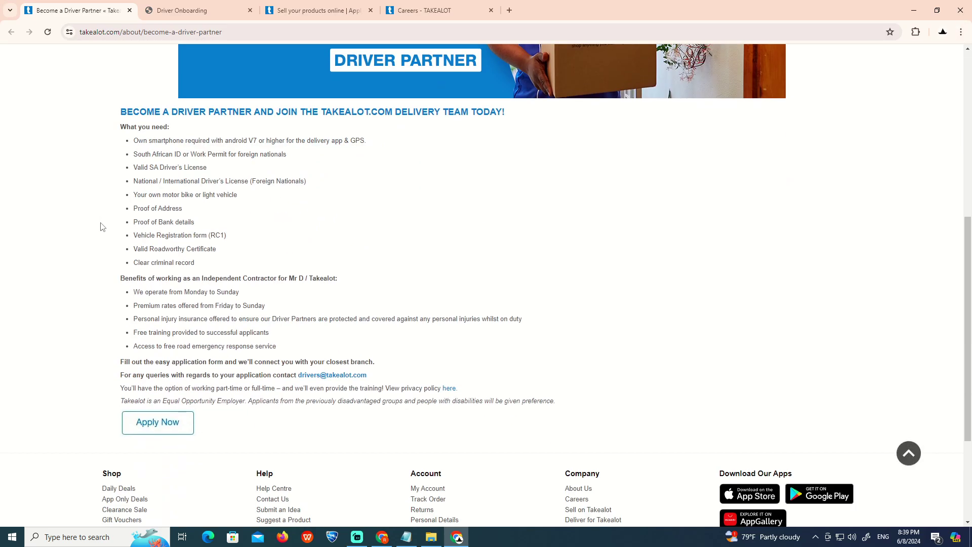
{"action": "scroll", "scroll_direction": "up", "scroll_amount": 3}
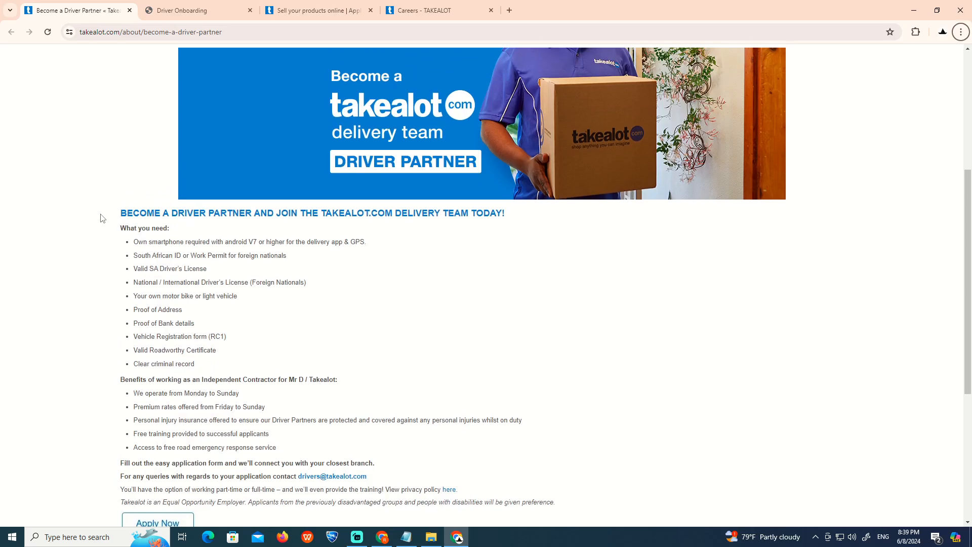
{"action": "scroll", "scroll_direction": "down", "scroll_amount": 3}
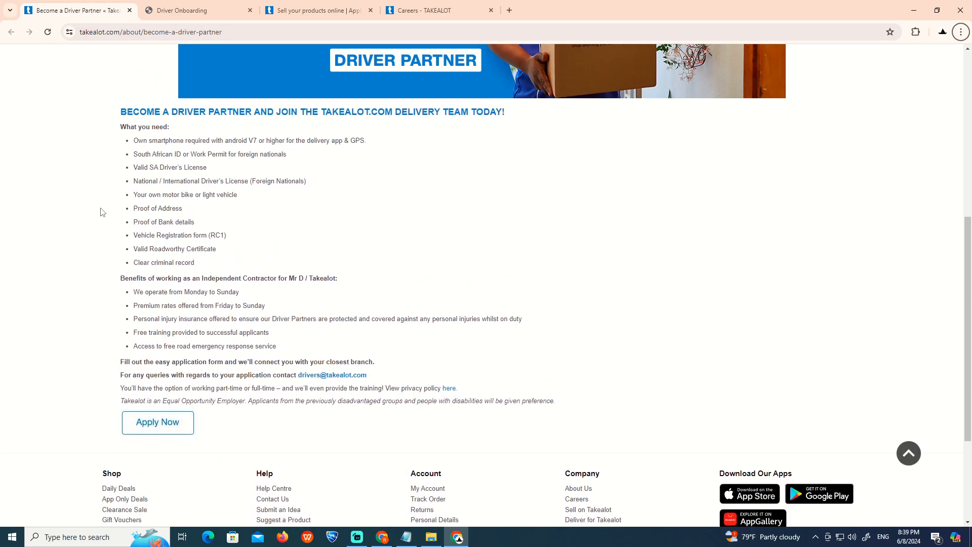
{"action": "left_click", "coordinate": [188, 10]}
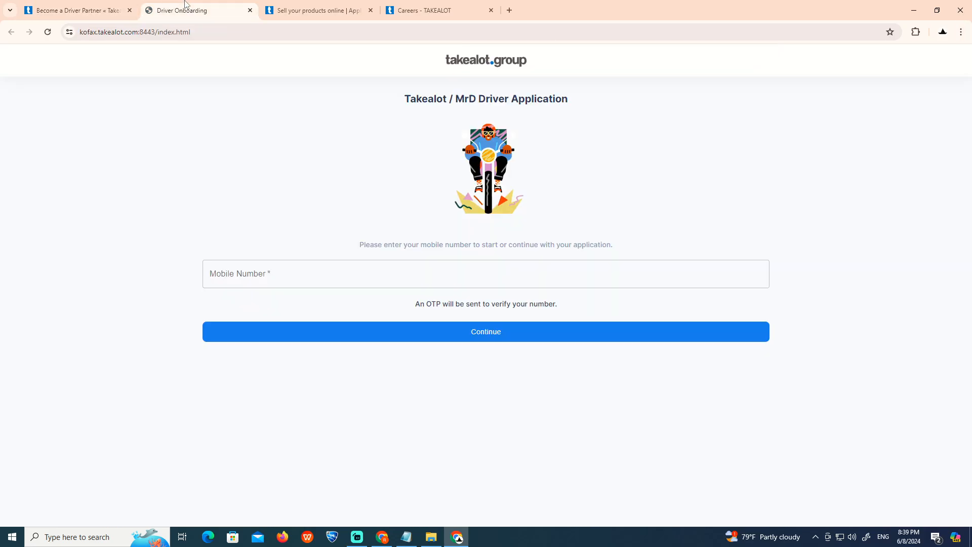
{"action": "mouse_move", "coordinate": [286, 255]}
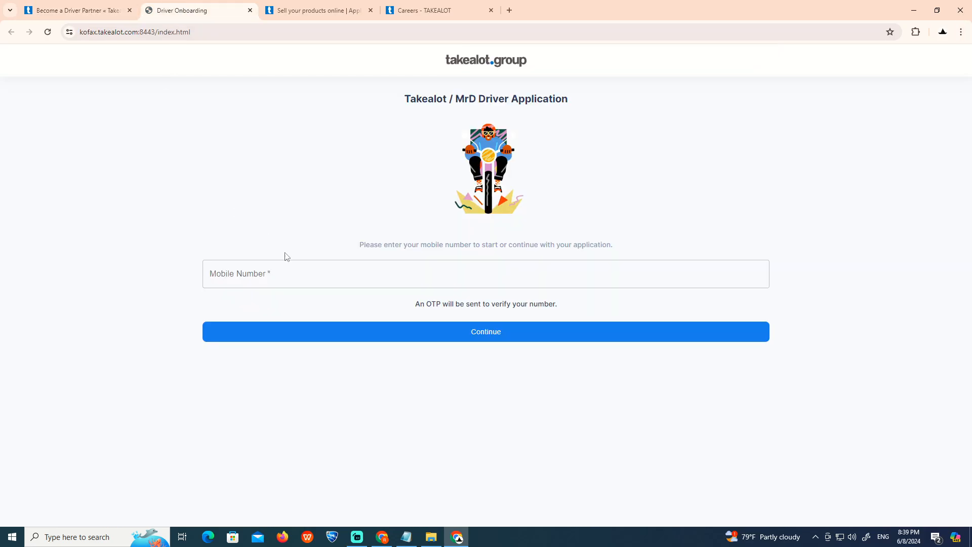
Read through the Takealot Marketplace seller application form, then view Careers with Cape Town locations.
{"action": "left_click", "coordinate": [319, 10]}
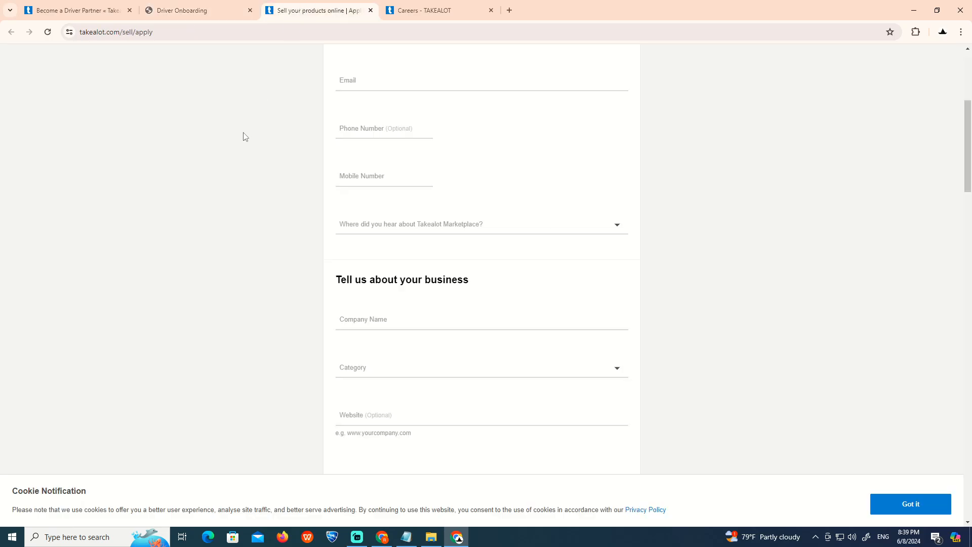
{"action": "scroll", "scroll_direction": "up", "scroll_amount": 3}
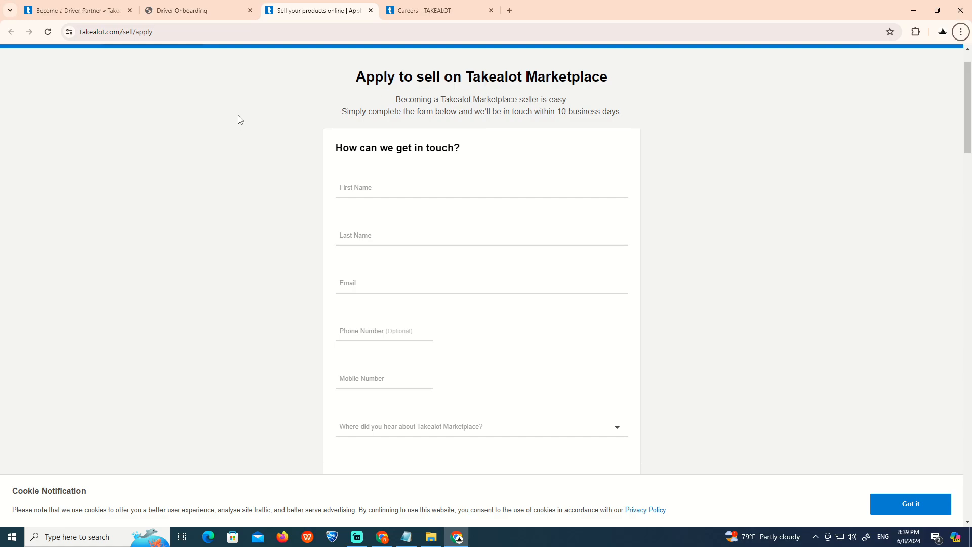
{"action": "scroll", "scroll_direction": "down", "scroll_amount": 3}
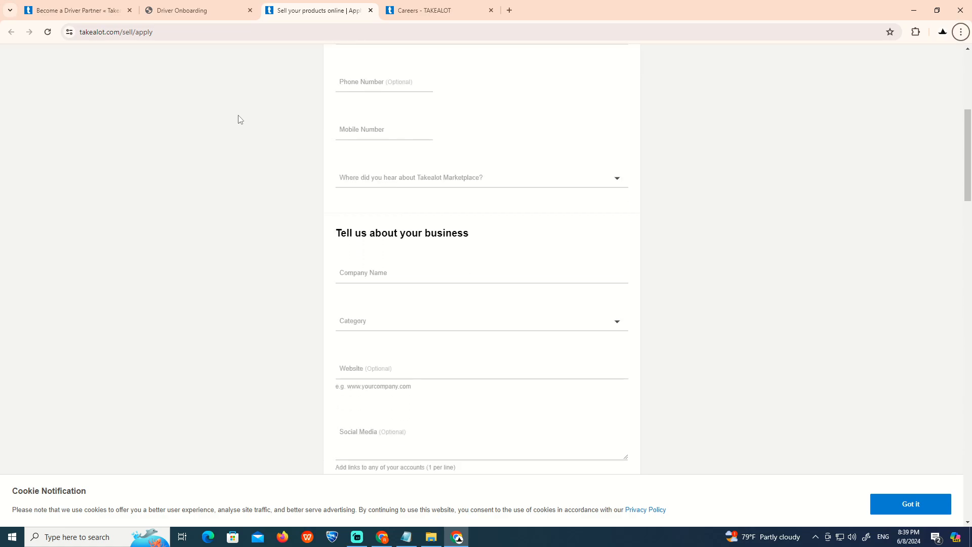
{"action": "scroll", "scroll_direction": "down", "scroll_amount": 3}
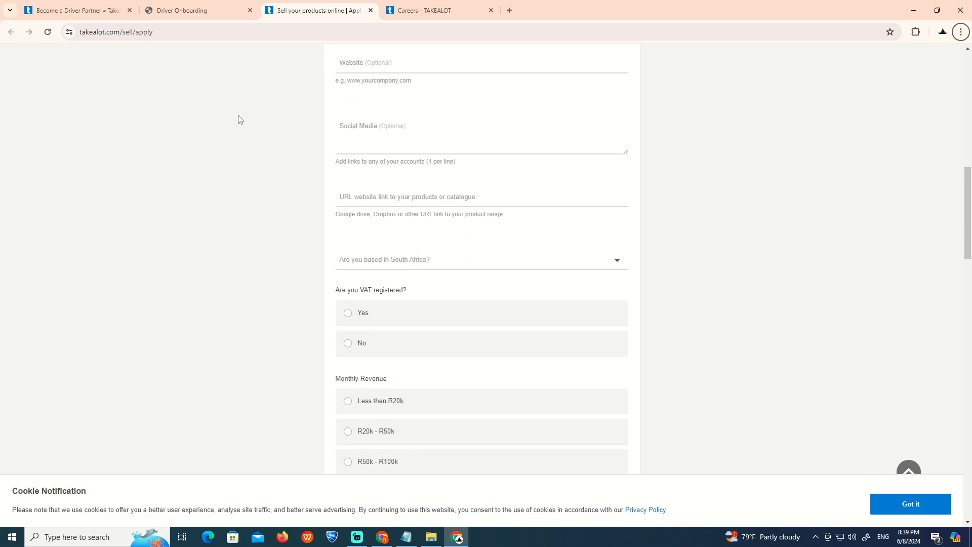
{"action": "scroll", "scroll_direction": "down", "scroll_amount": 3}
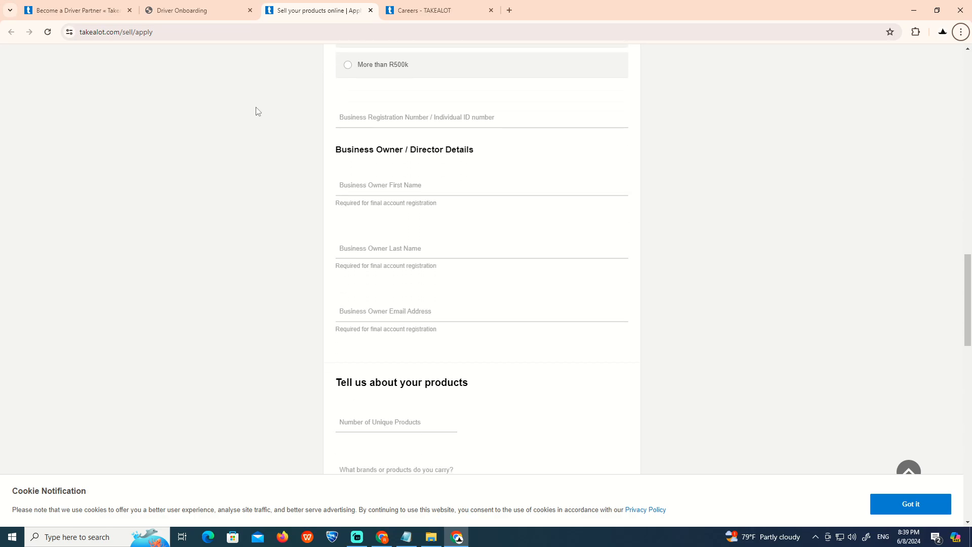
{"action": "scroll", "scroll_direction": "down", "scroll_amount": 3}
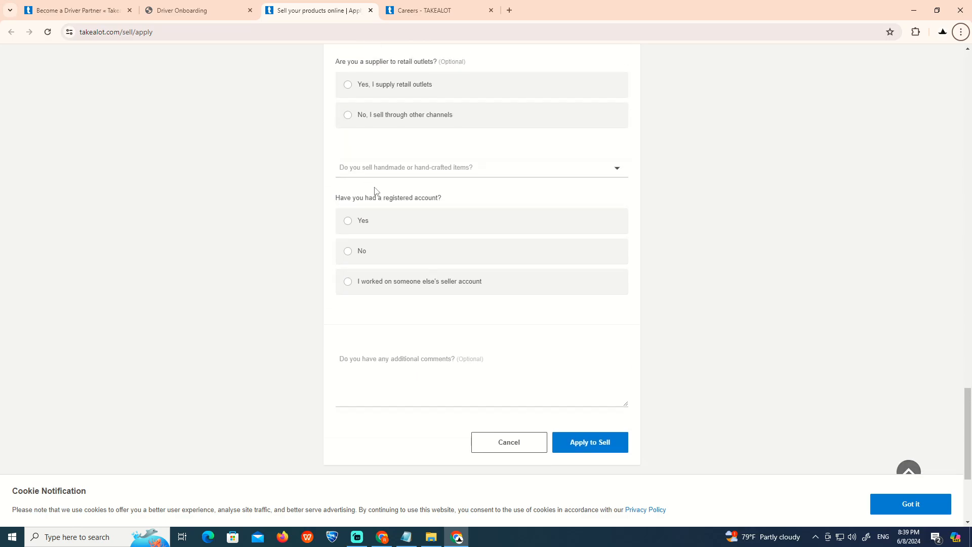
{"action": "left_click", "coordinate": [431, 10]}
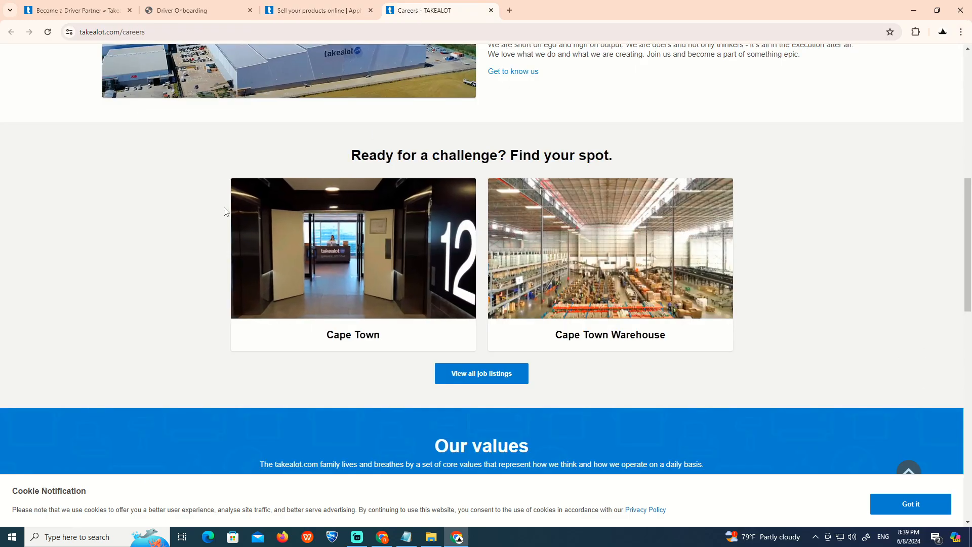
{"action": "mouse_move", "coordinate": [138, 264]}
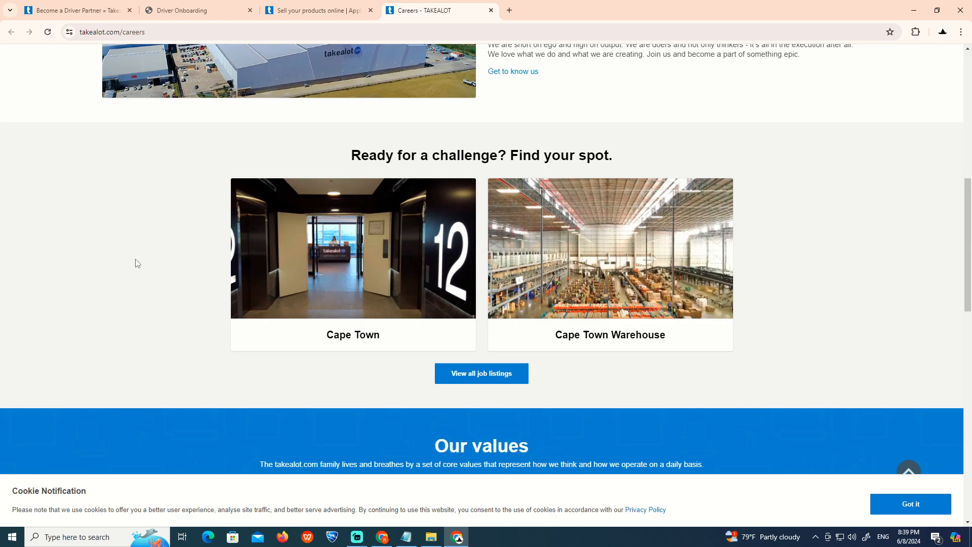
Return to the Takealot Marketplace seller application form at its final questions and apply step.
{"action": "left_click", "coordinate": [317, 10]}
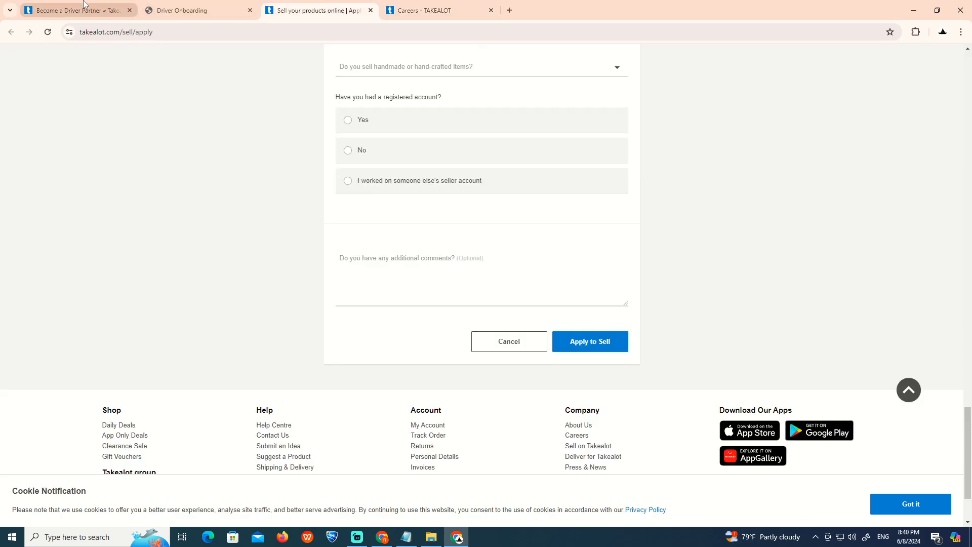